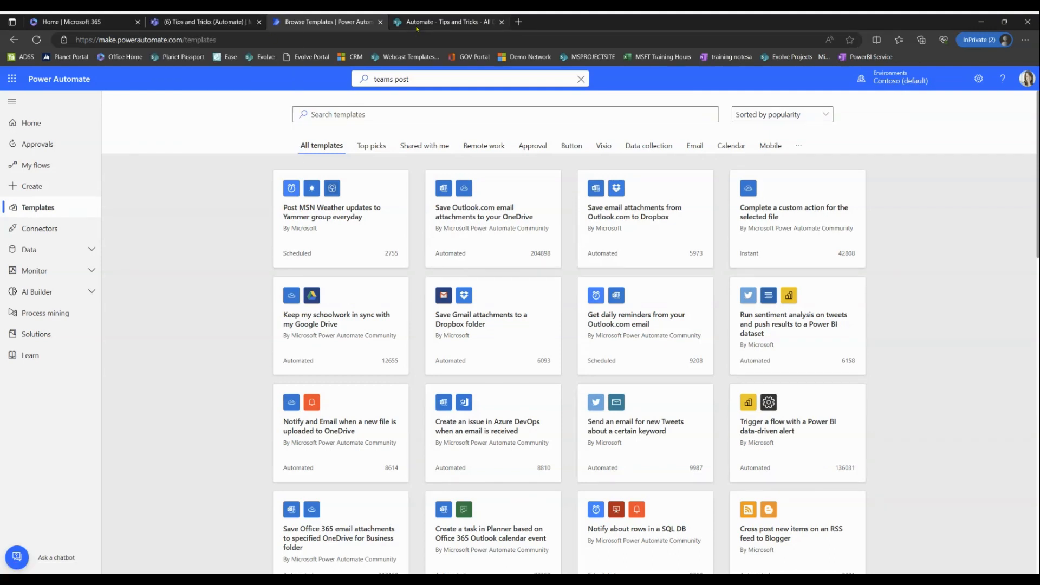
pyautogui.moveTo(206, 22)
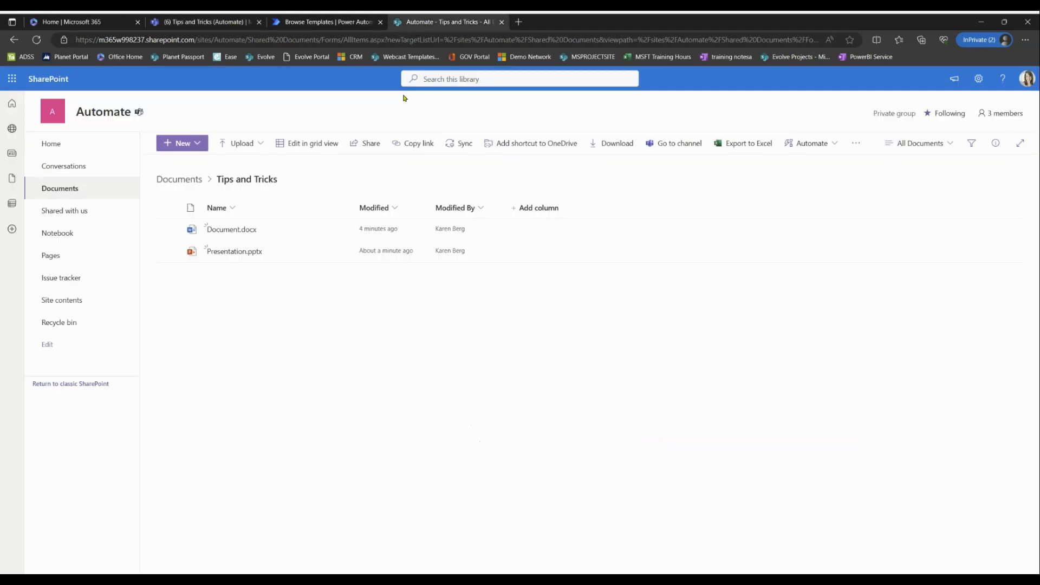
pyautogui.moveTo(313, 143)
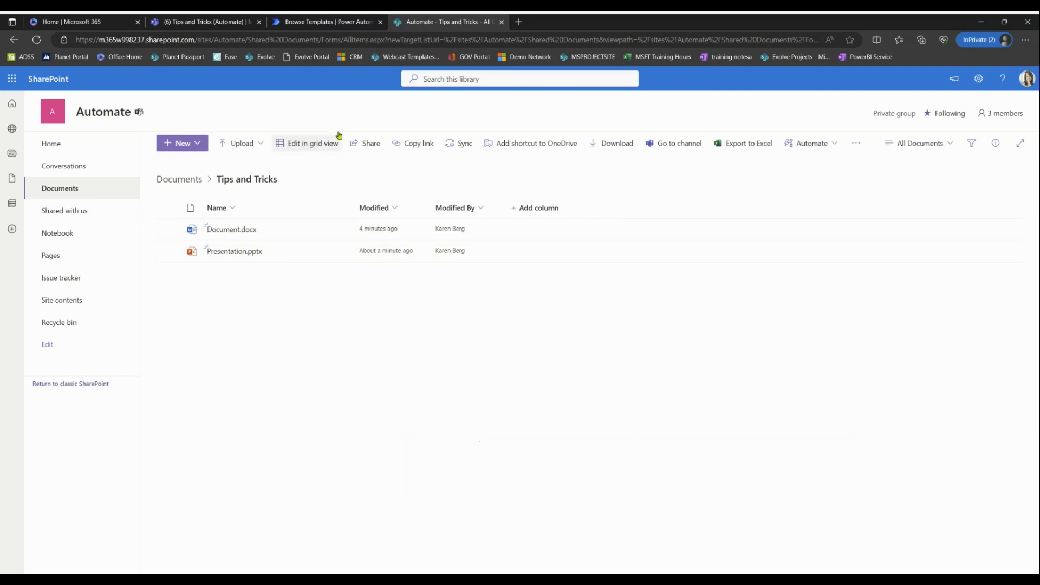
pyautogui.moveTo(327, 22)
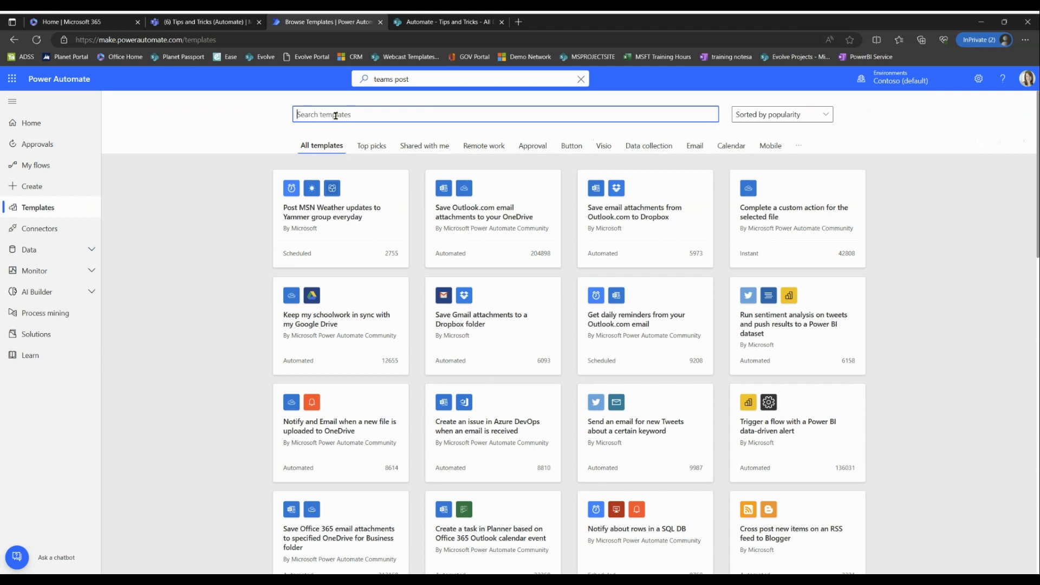
# Search the template gallery for 'teams files' and choose 'Notify a team of new Sharepoint files'.
pyautogui.write('teams')
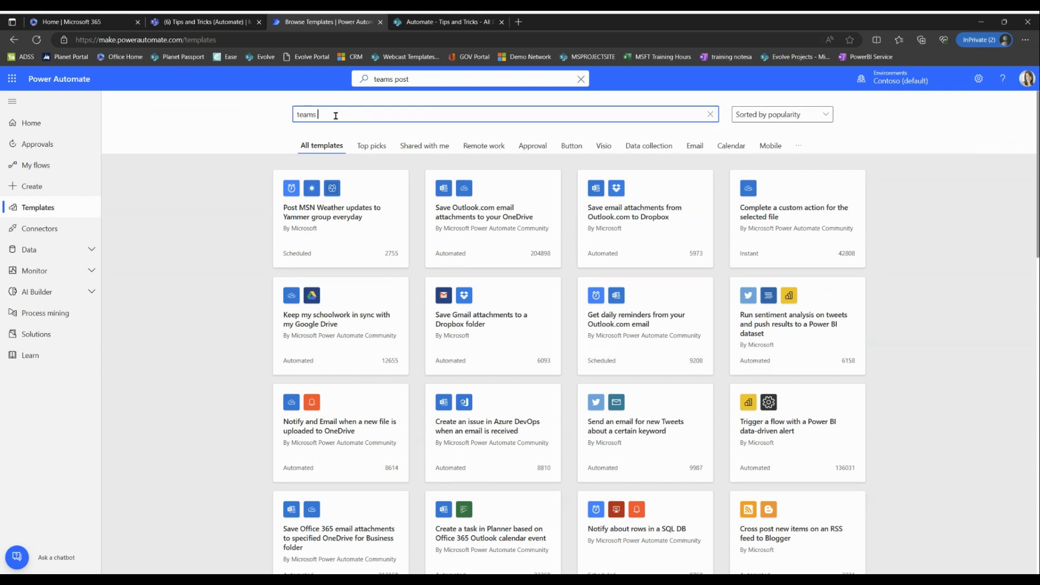
pyautogui.write('files')
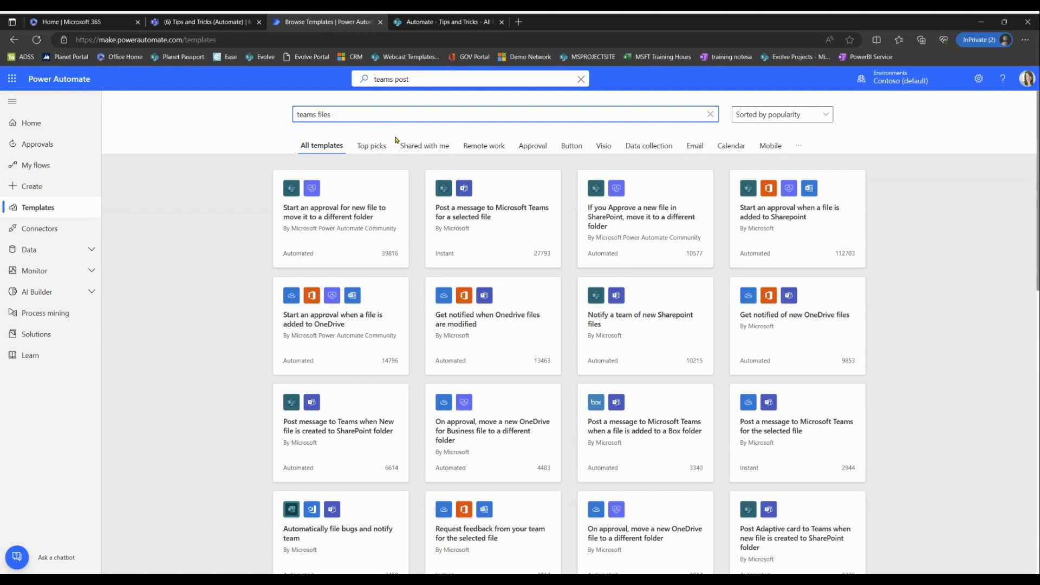
pyautogui.moveTo(640, 325)
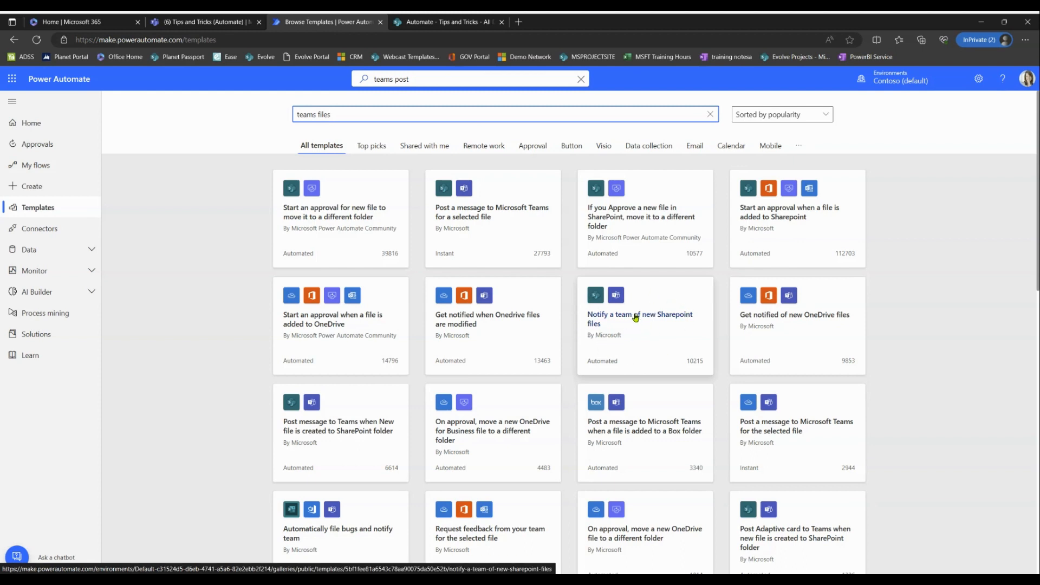
pyautogui.click(640, 318)
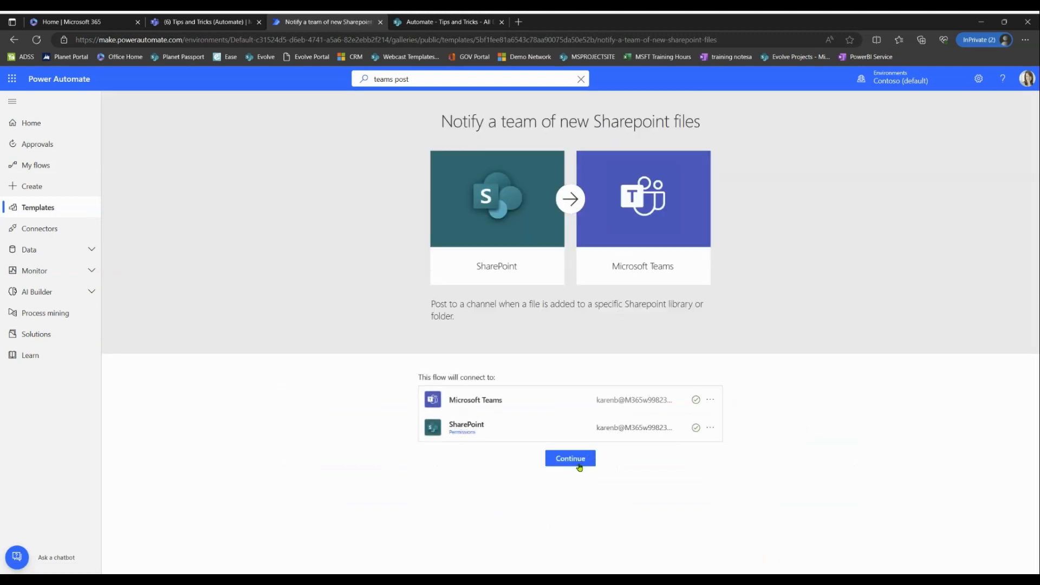
# Continue with the connections and point the flow at the Automate site's Documents library.
pyautogui.click(569, 458)
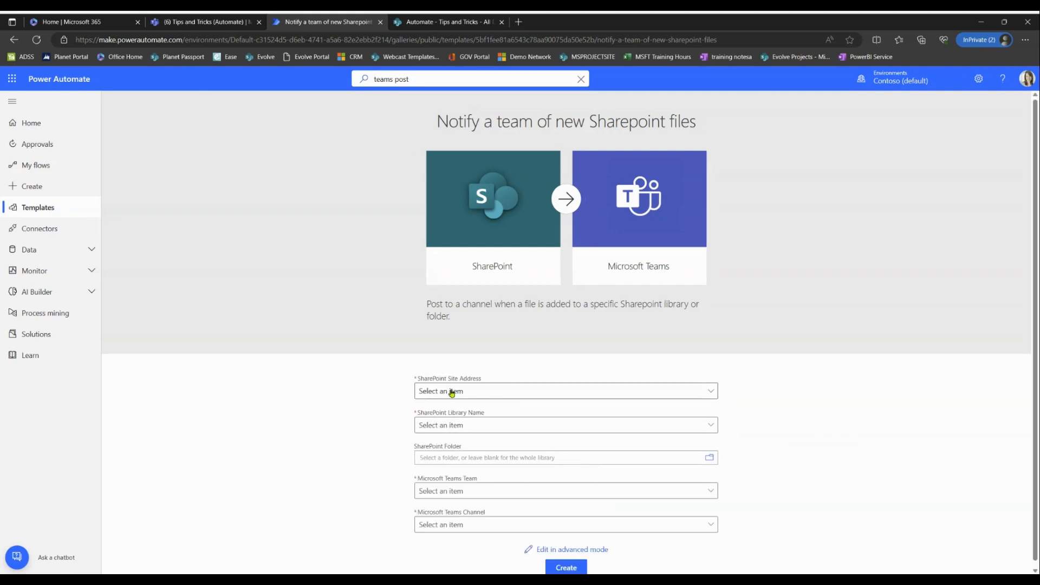
pyautogui.click(566, 391)
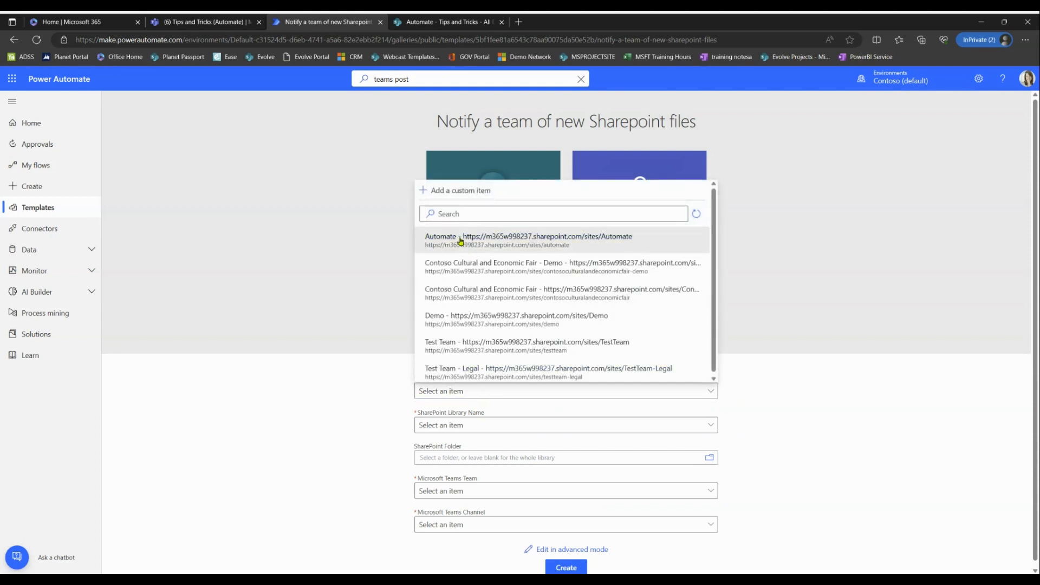
pyautogui.click(529, 236)
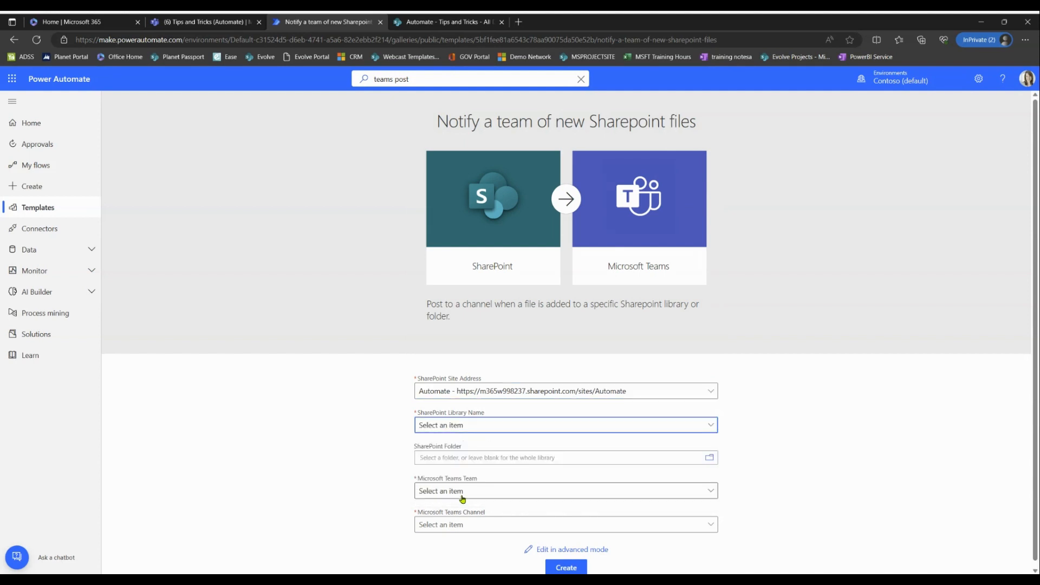
pyautogui.click(566, 425)
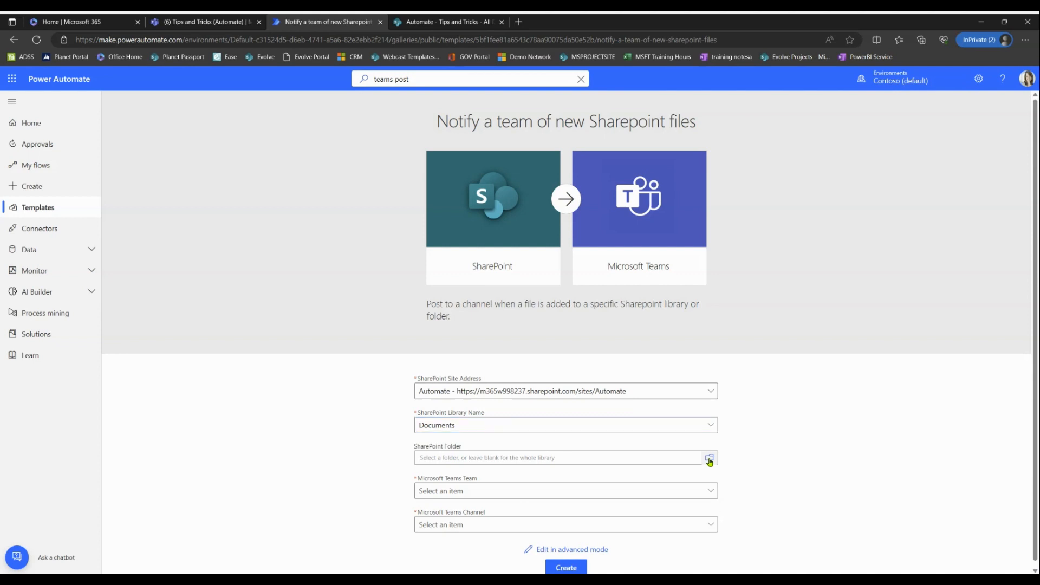
# Set the watched folder to Shared Documents/Tips and Tricks via the folder picker.
pyautogui.click(709, 458)
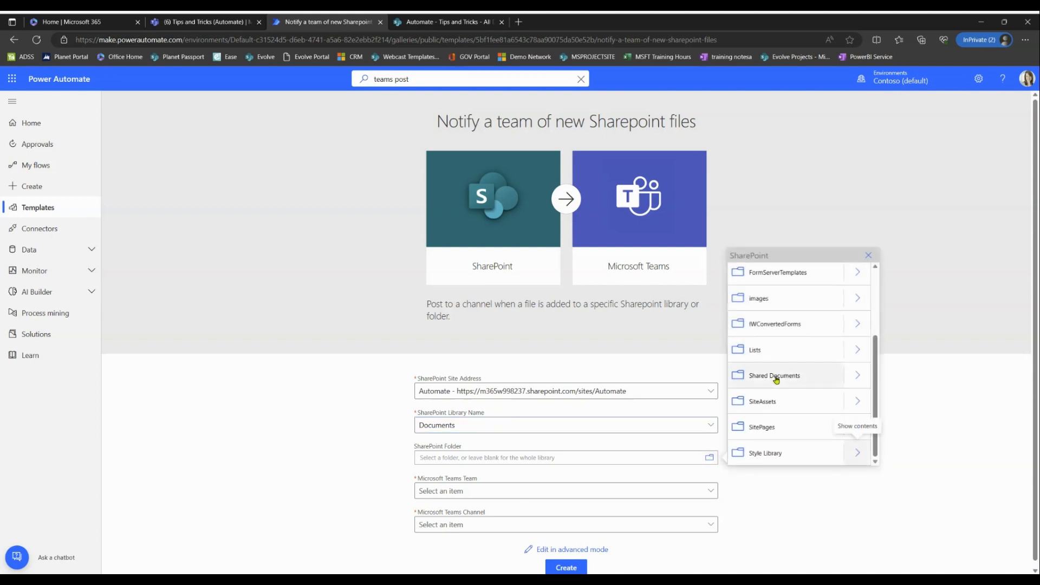
pyautogui.click(774, 375)
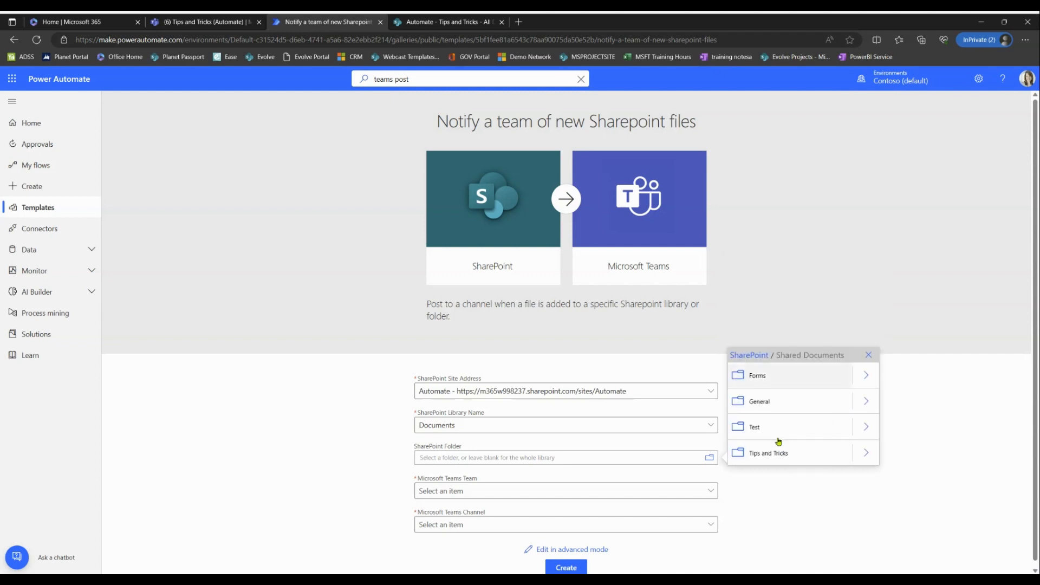
pyautogui.click(768, 453)
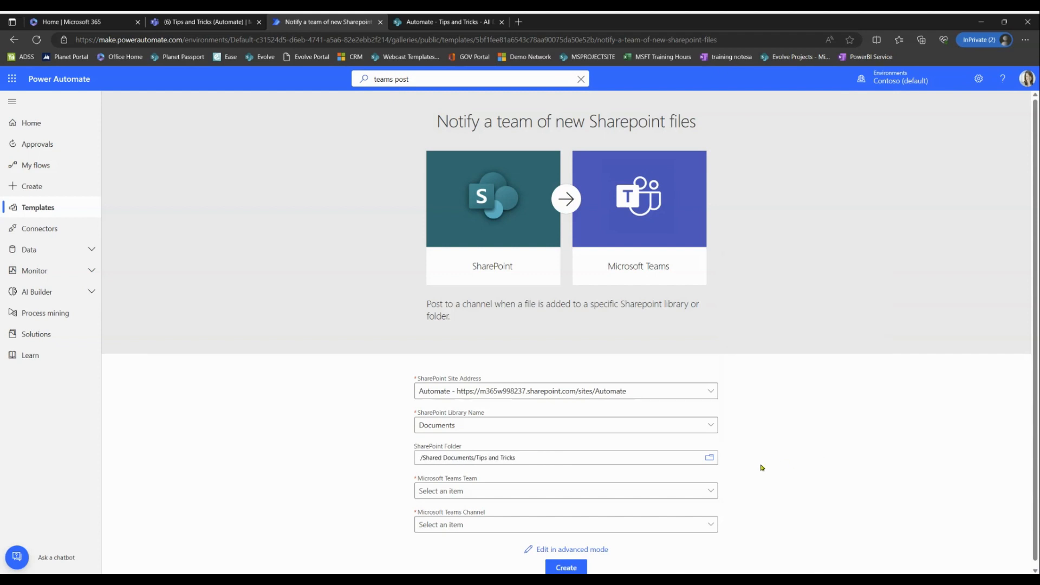
pyautogui.moveTo(475, 491)
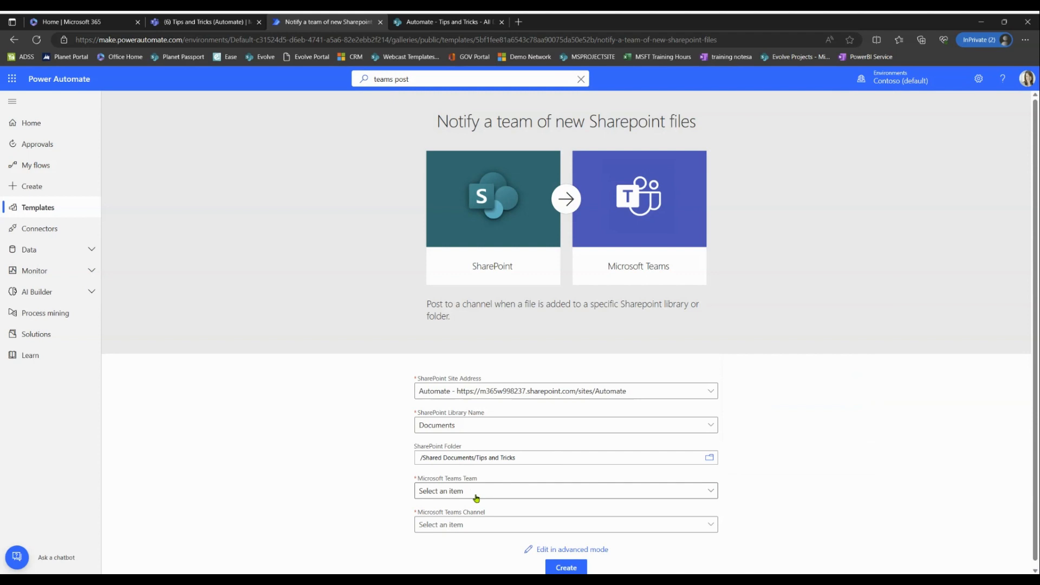
# Set team Automate and channel Tips and Tricks, then create the flow from the template.
pyautogui.click(565, 490)
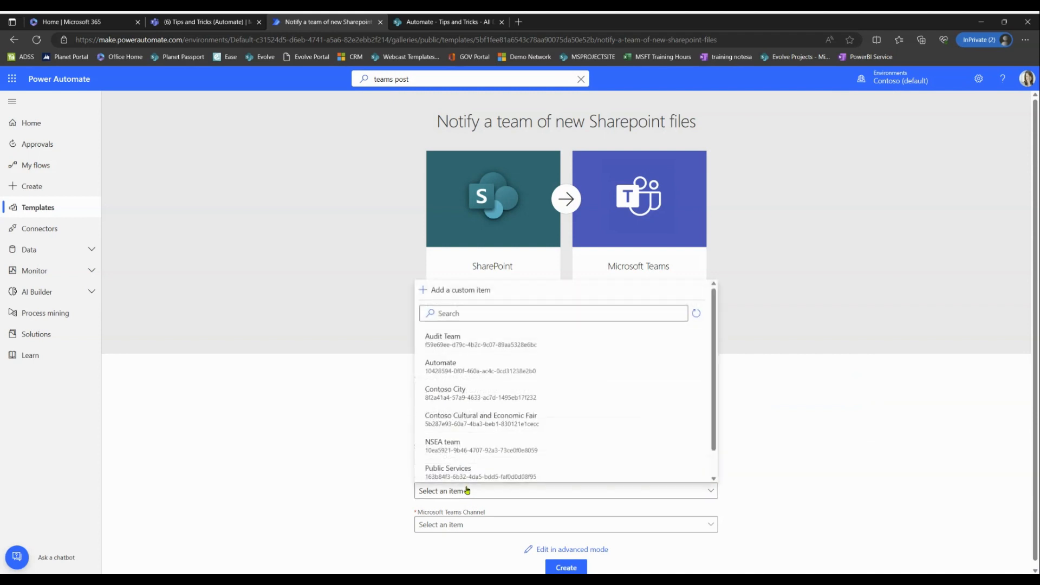
pyautogui.click(441, 366)
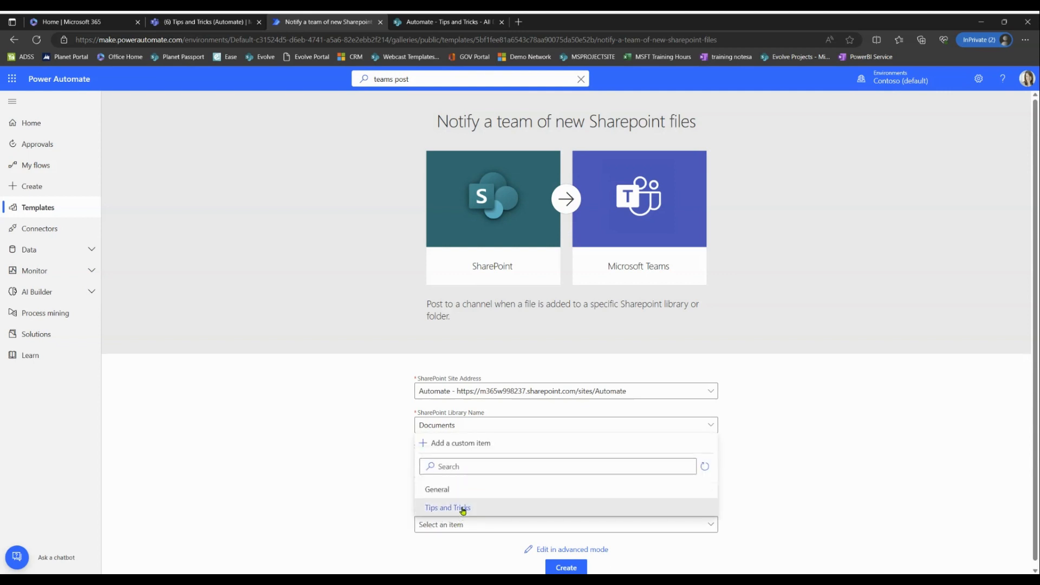
pyautogui.click(447, 507)
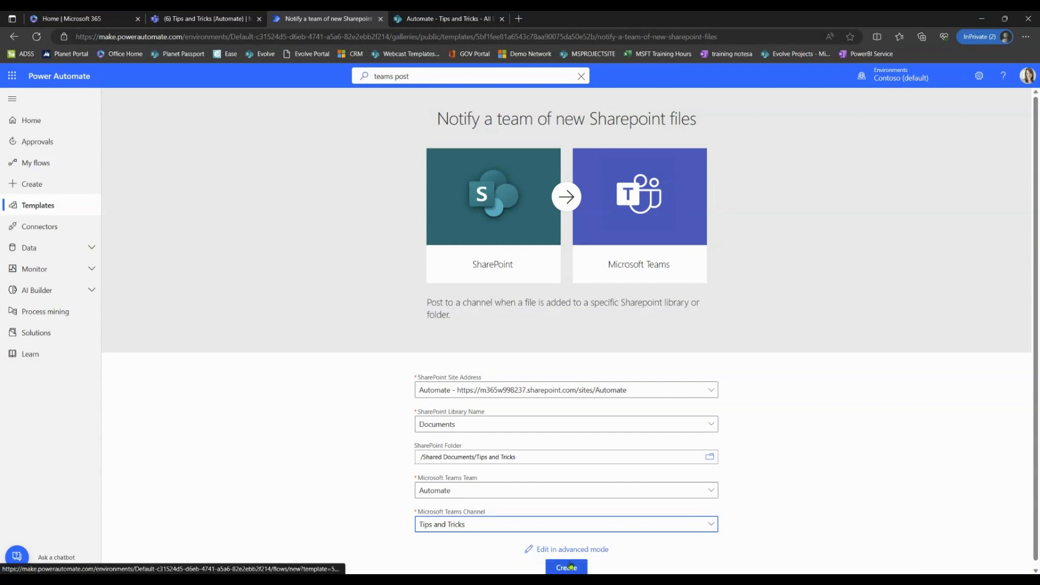
pyautogui.click(565, 567)
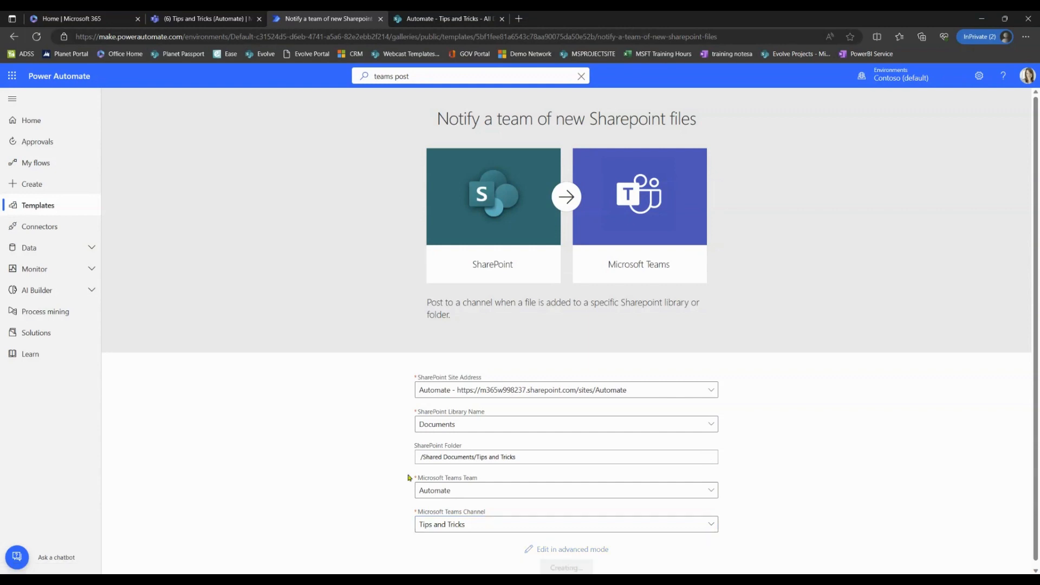
pyautogui.click(565, 566)
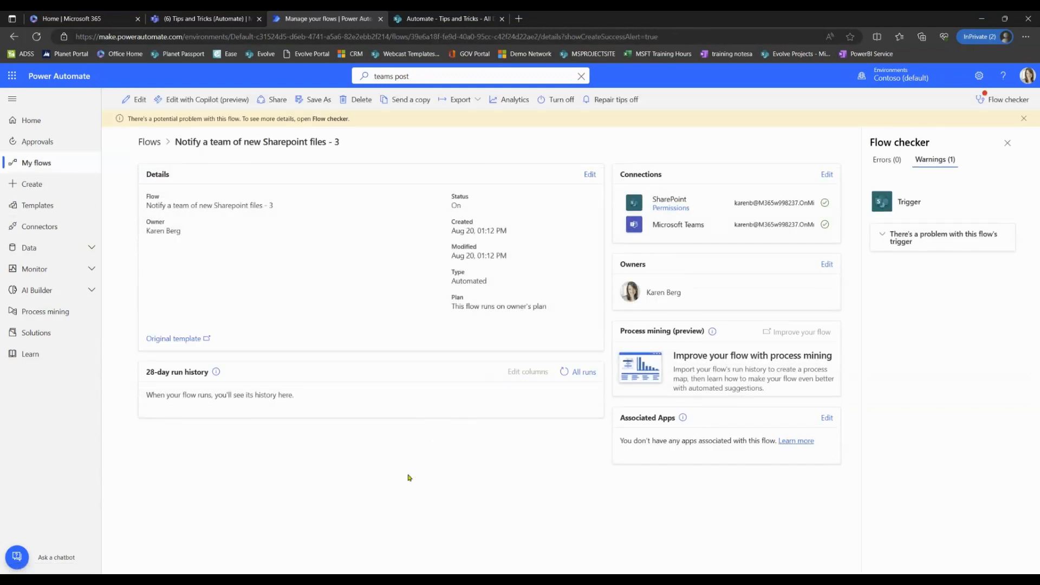
pyautogui.moveTo(315, 256)
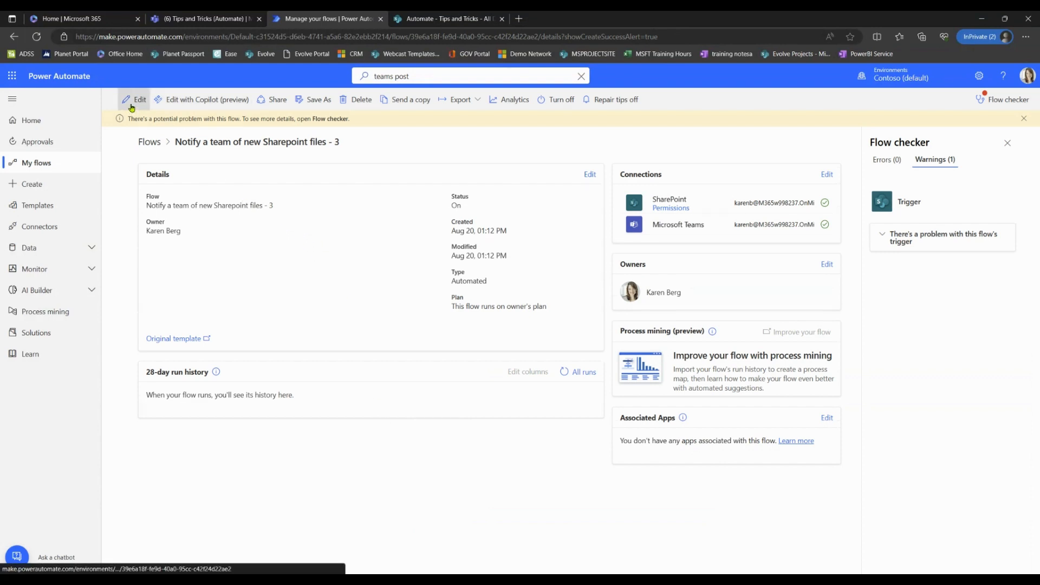
# Edit the flow and launch a manual test run that waits for the SharePoint trigger.
pyautogui.click(139, 100)
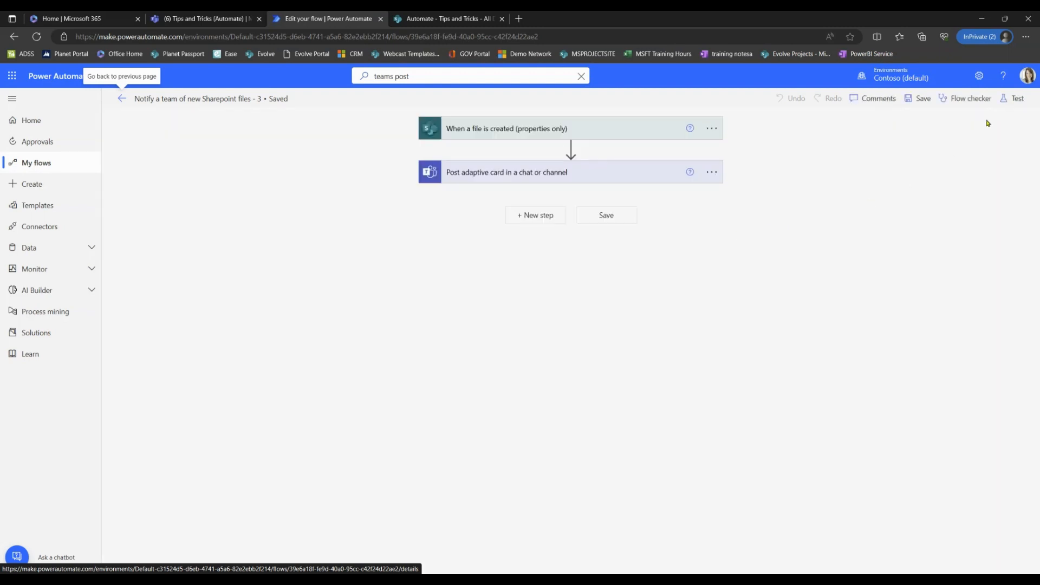
pyautogui.moveTo(1018, 101)
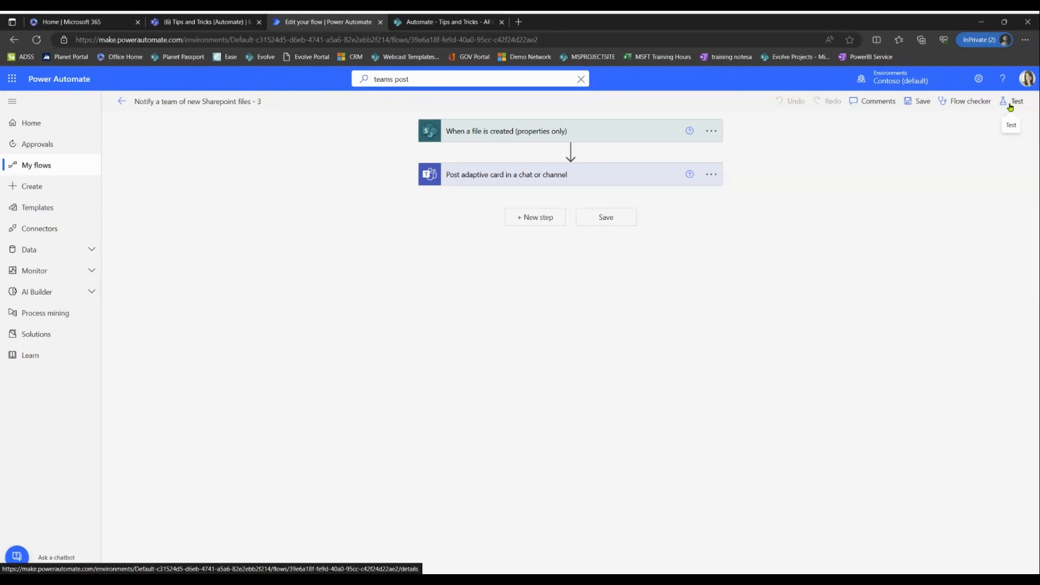
pyautogui.click(1017, 100)
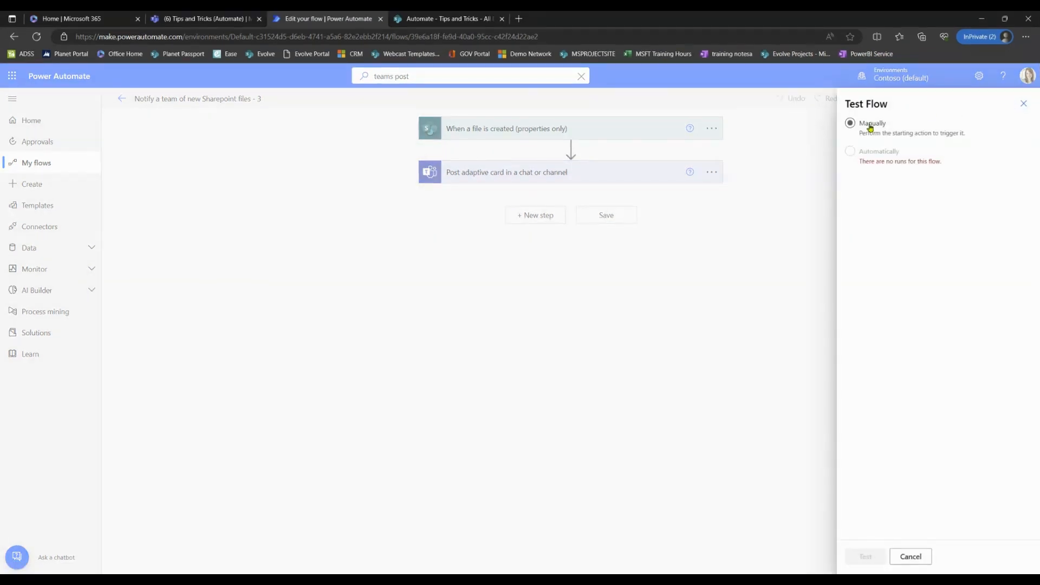
pyautogui.click(851, 123)
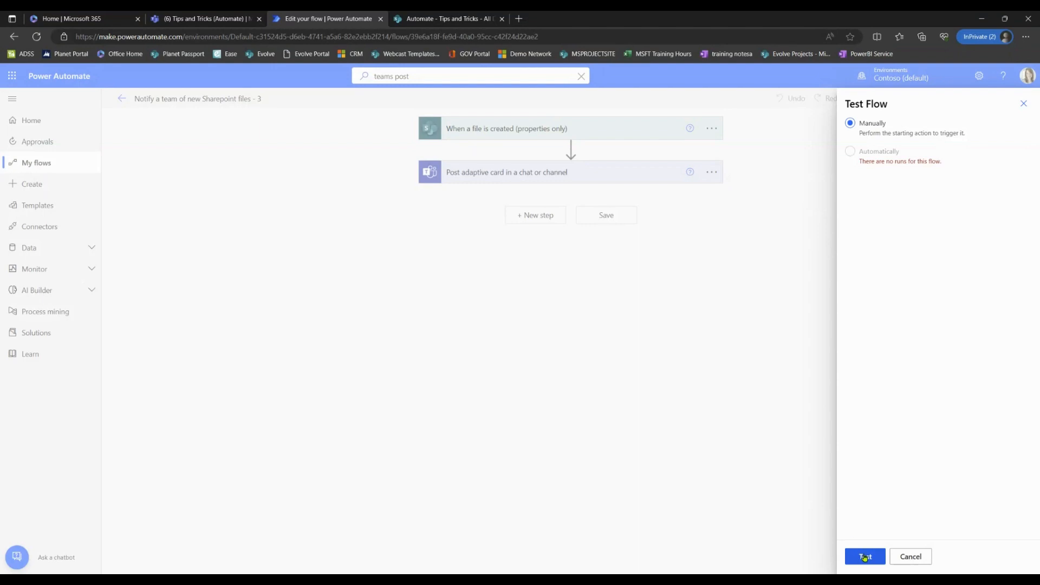
pyautogui.click(865, 556)
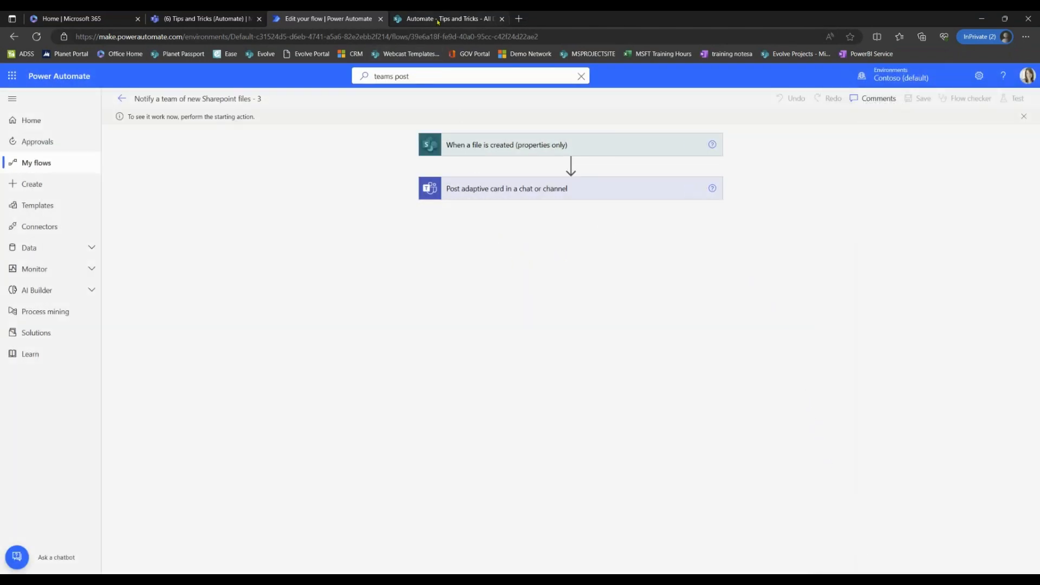
# Create a new Excel workbook (Book.xlsx) in the Tips and Tricks library and return to the flow.
pyautogui.click(446, 19)
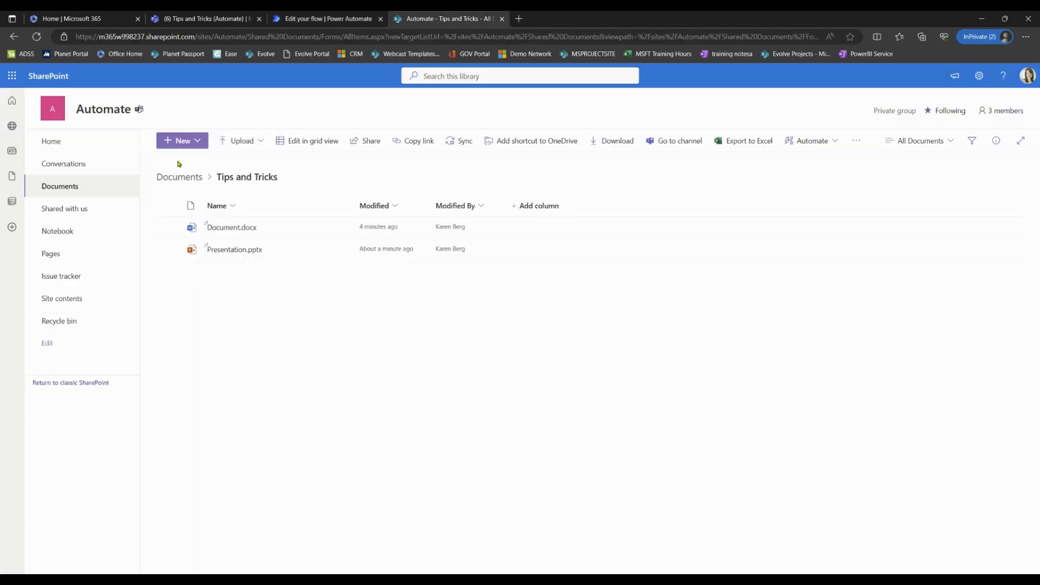
pyautogui.click(182, 140)
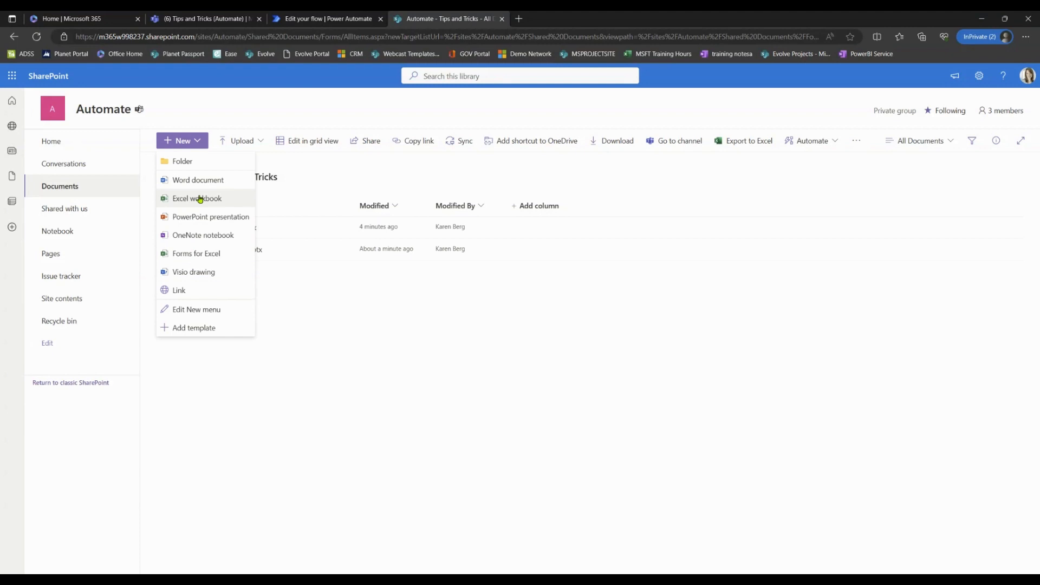
pyautogui.click(197, 198)
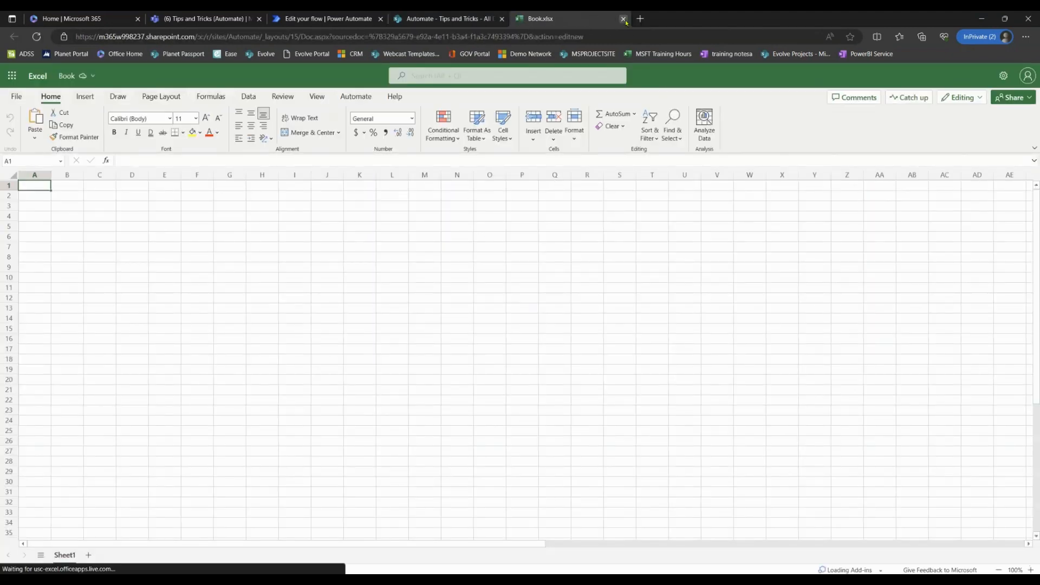
pyautogui.click(624, 19)
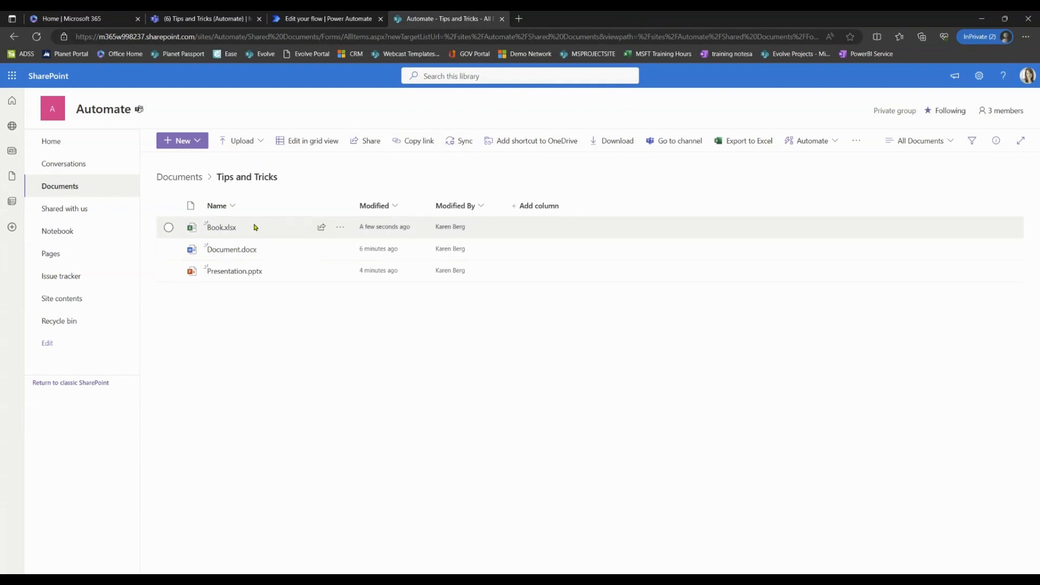
pyautogui.moveTo(305, 270)
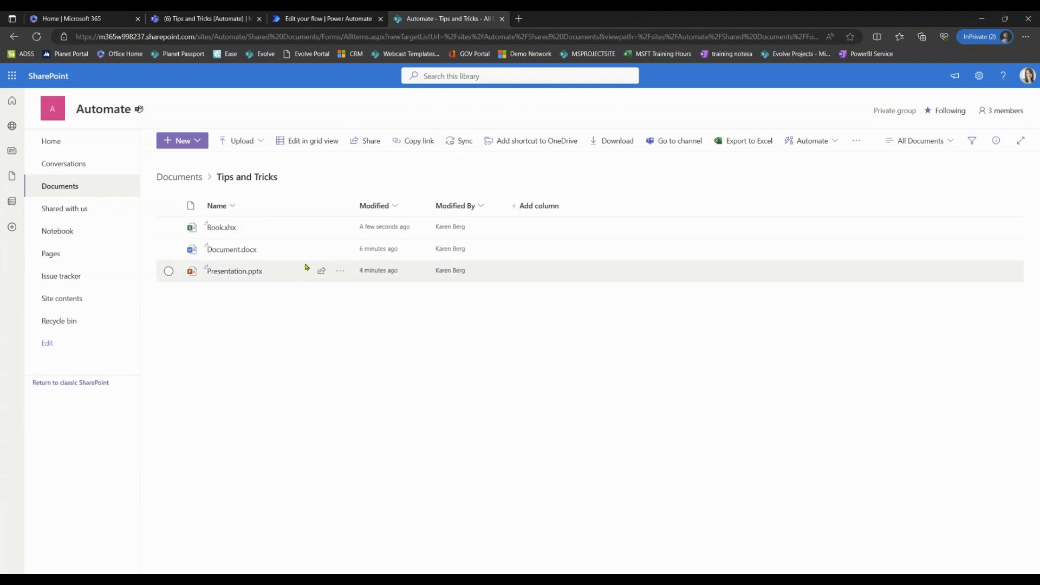
pyautogui.click(326, 18)
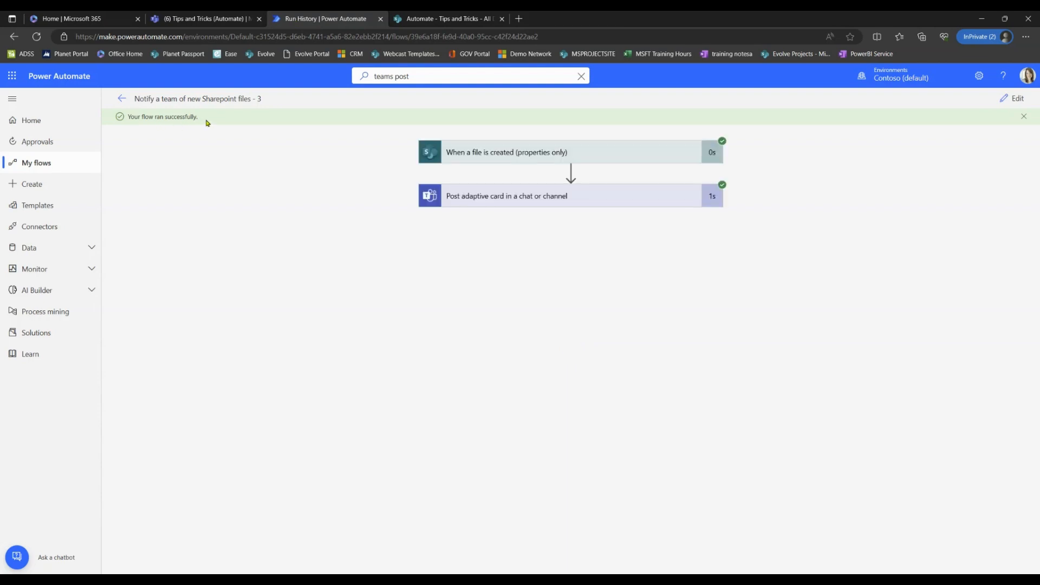
# In the Teams Tips and Tricks channel, view Book.xlsx from its new-file notification card.
pyautogui.click(203, 19)
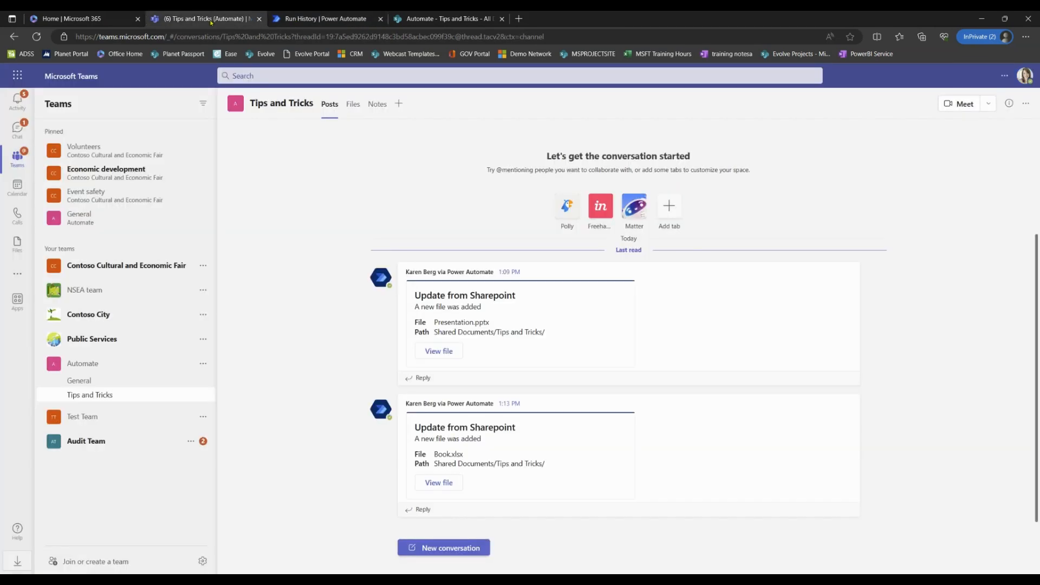
pyautogui.moveTo(569, 401)
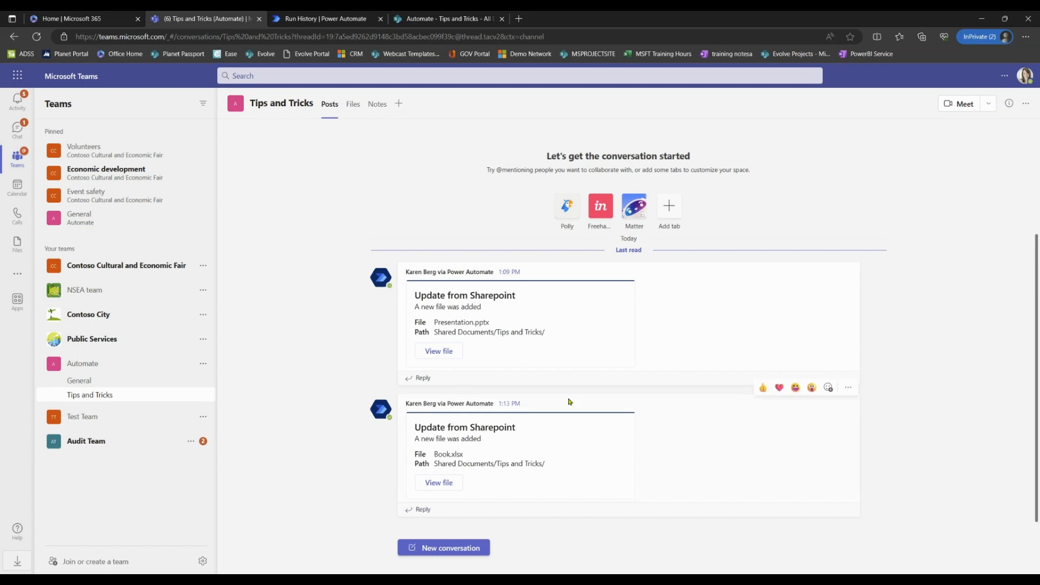
pyautogui.moveTo(492, 495)
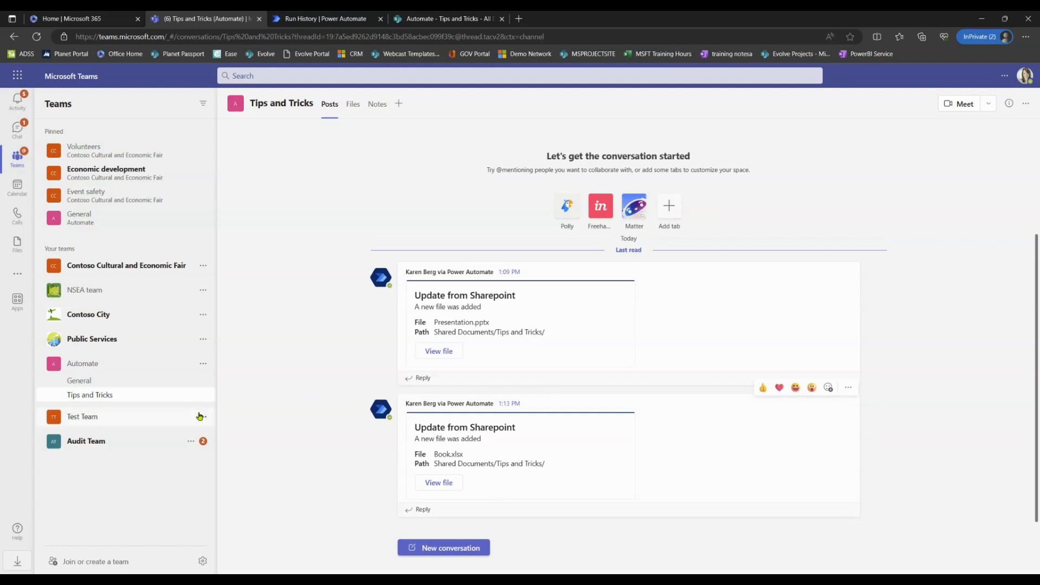
pyautogui.moveTo(370, 451)
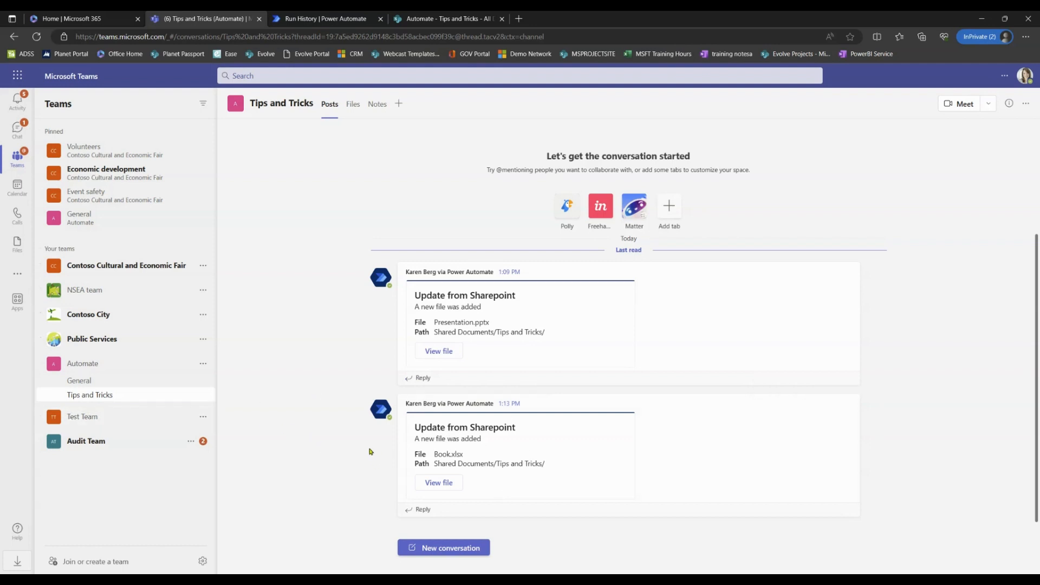
pyautogui.click(438, 482)
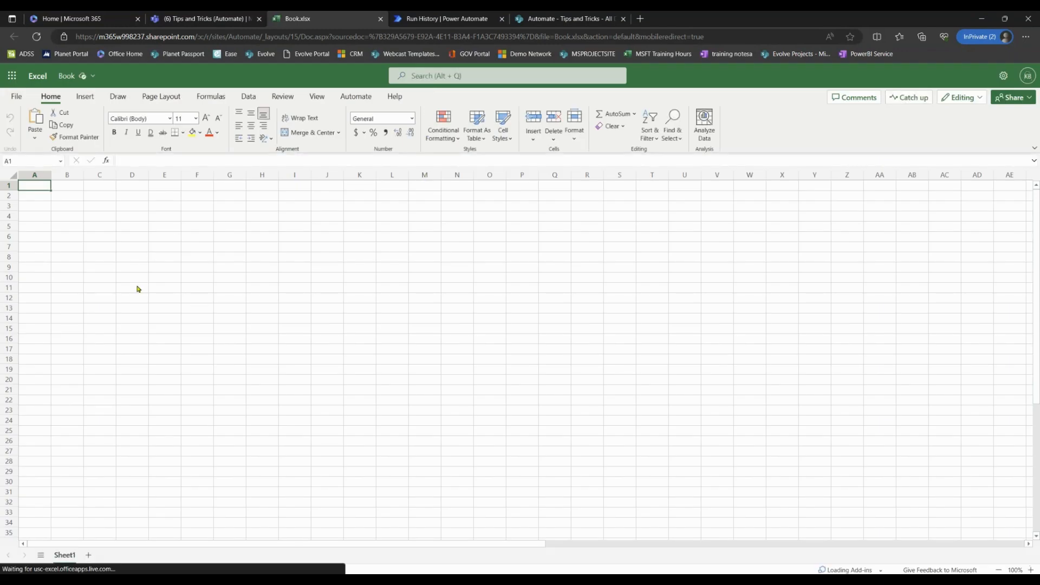
pyautogui.moveTo(182, 280)
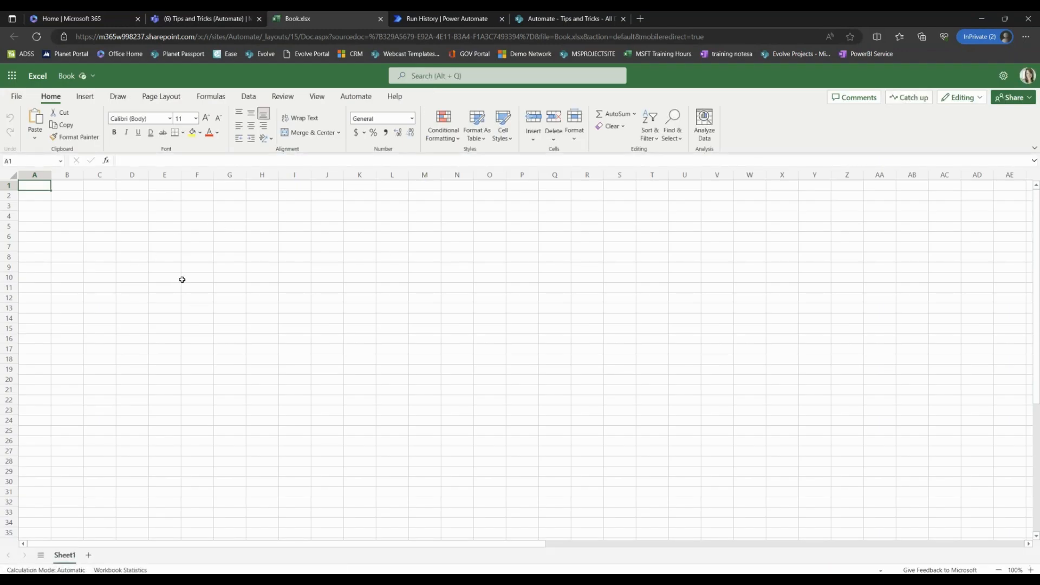